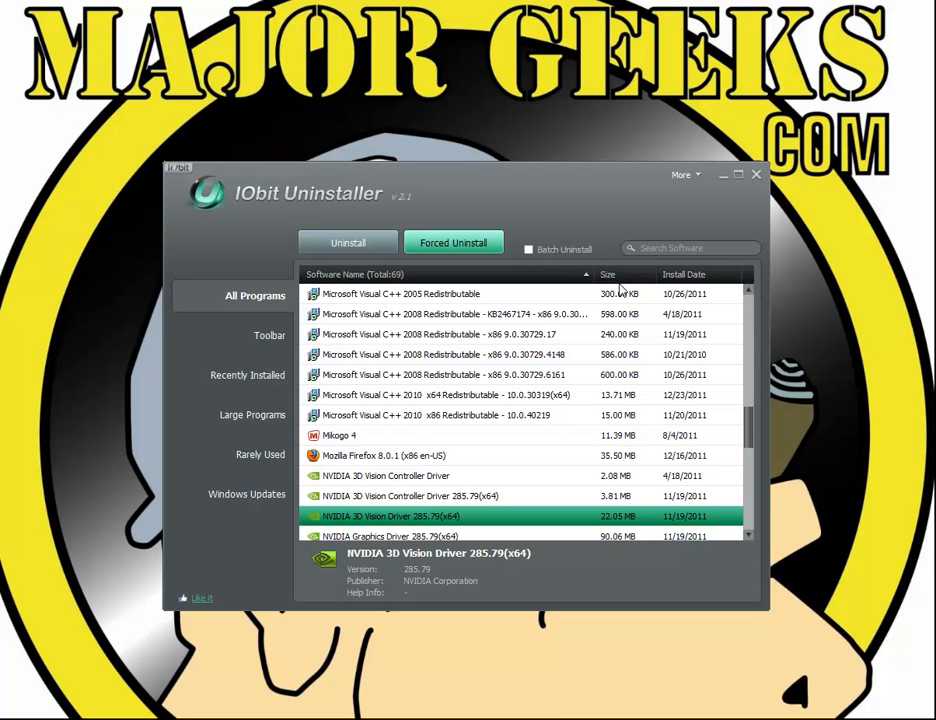
mouse_move(403, 200)
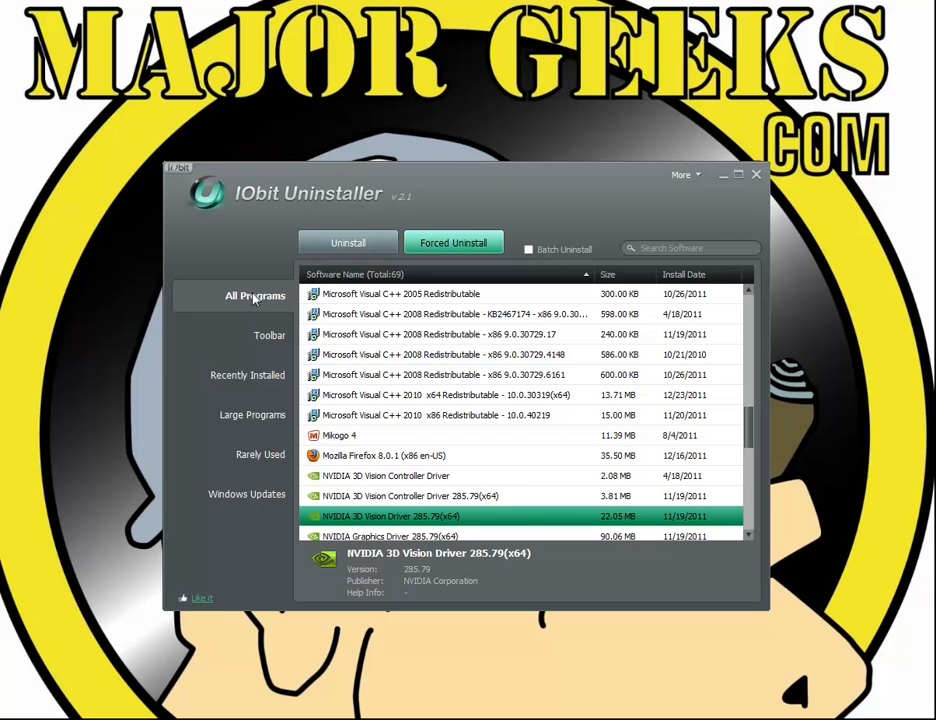
mouse_move(738, 410)
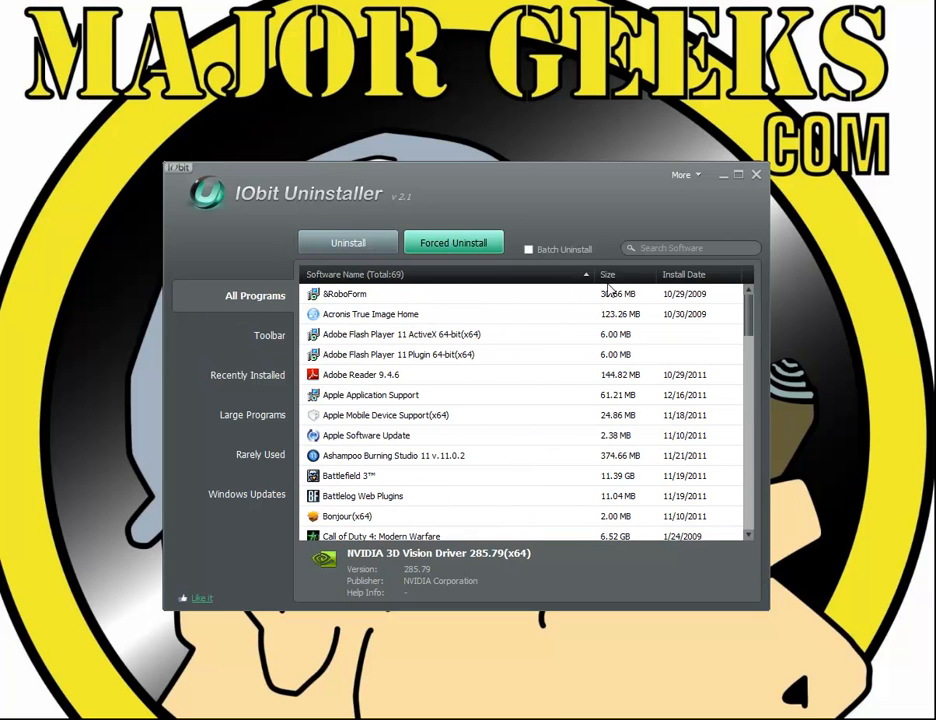
Sort the 69-program All Programs list by Install Date, newest first
click(607, 274)
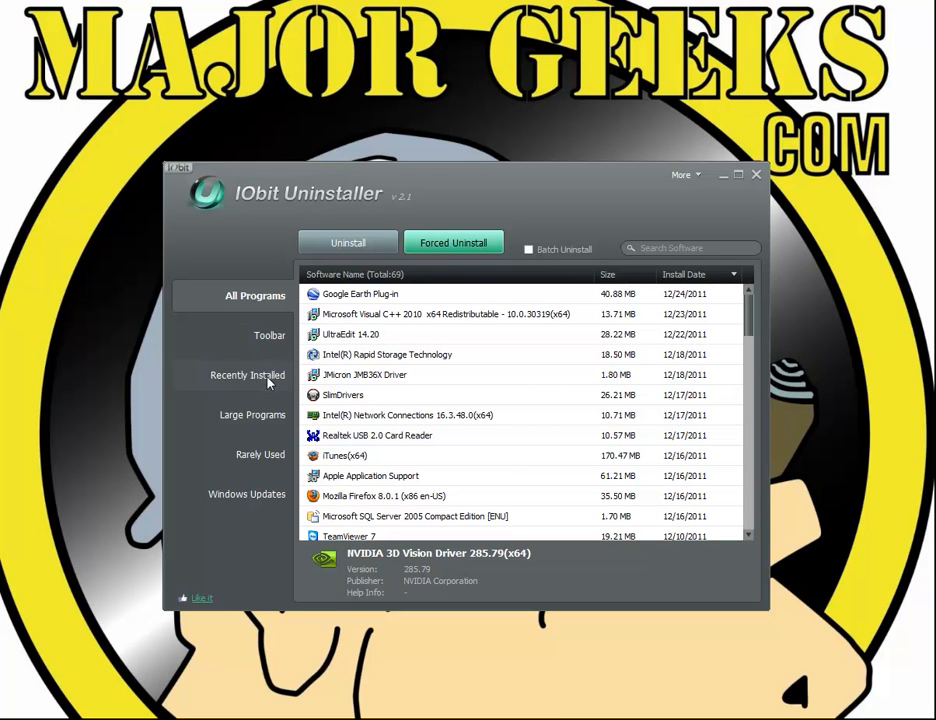
Browse the Recently Installed, Rarely Used and Large Programs categories
click(247, 375)
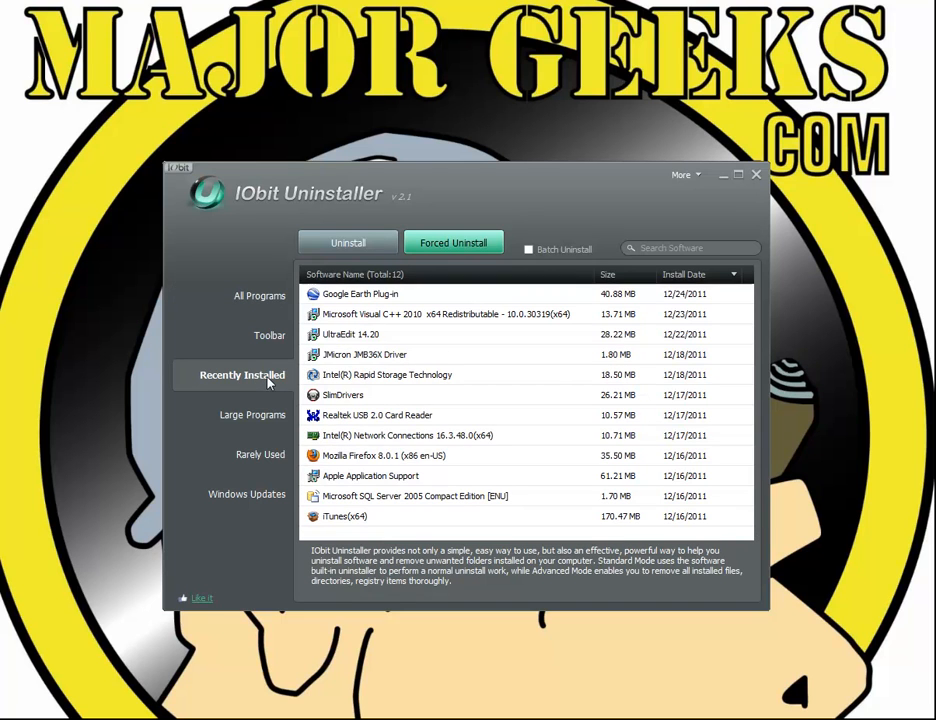
click(257, 454)
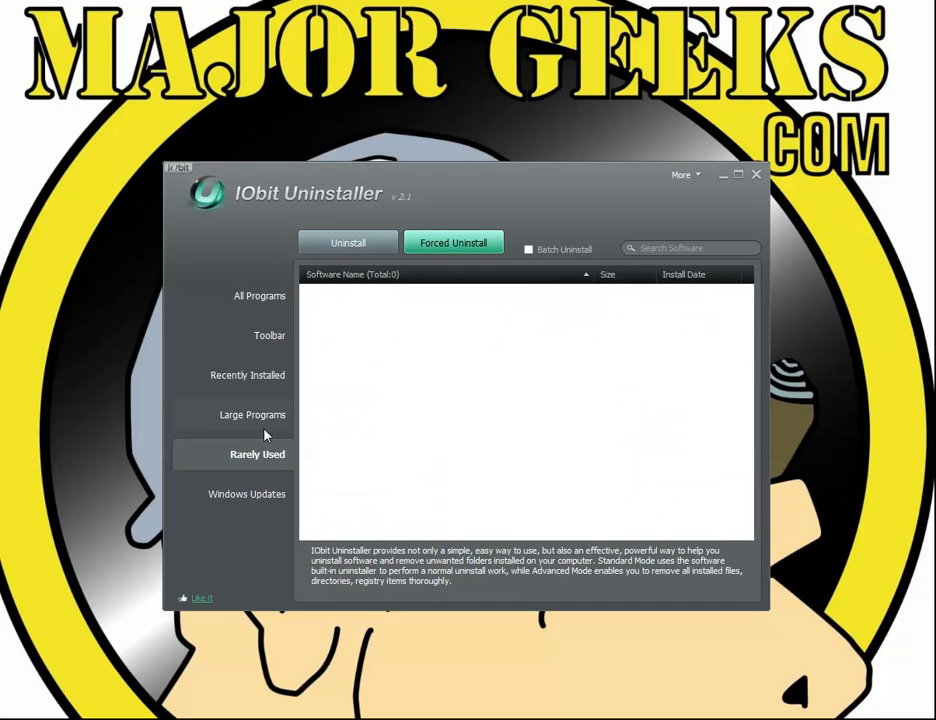
click(248, 414)
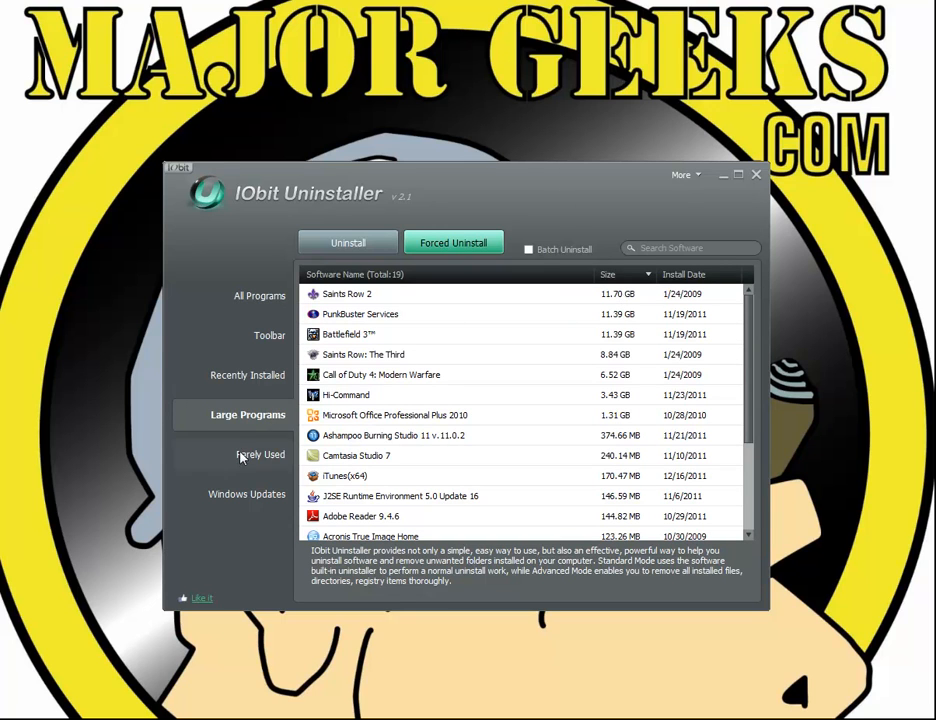
mouse_move(269, 335)
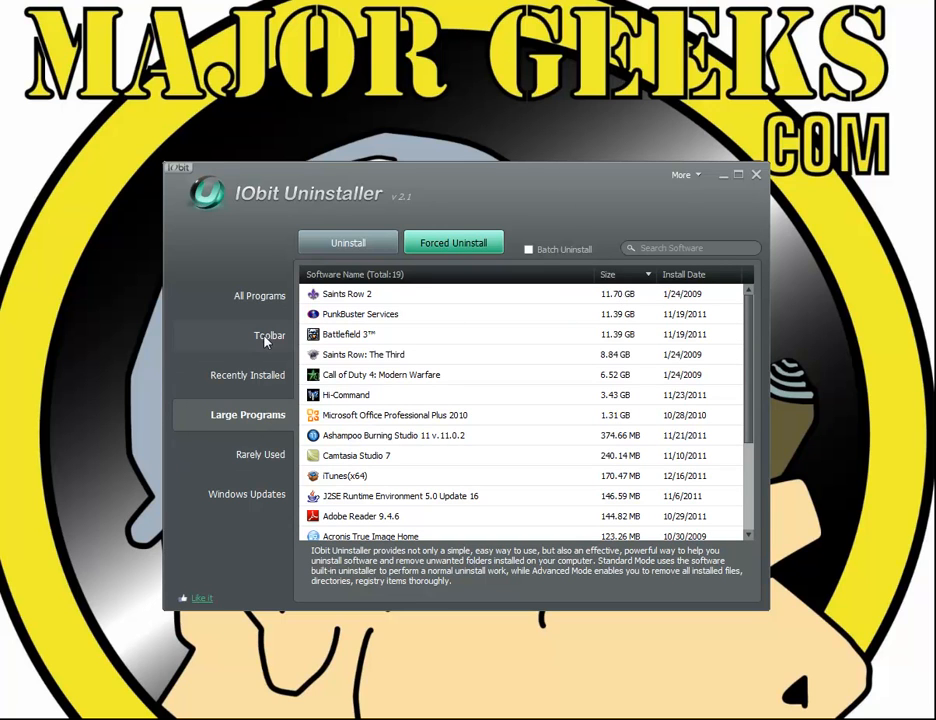
Decline uninstalling RoboForm under Toolbar, then view the 30 Windows Updates
click(268, 335)
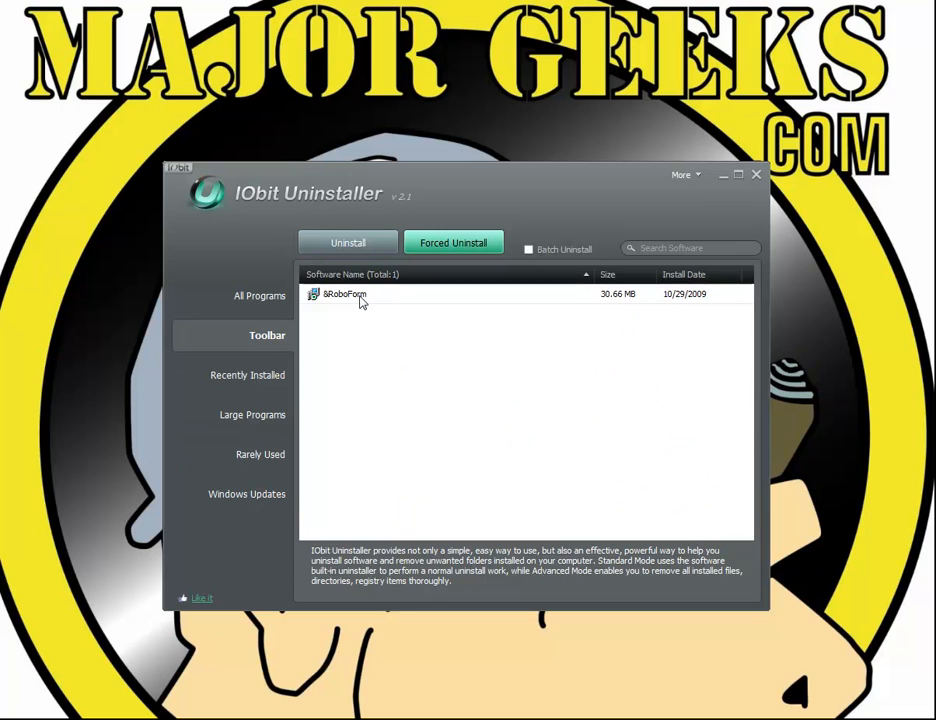
click(345, 294)
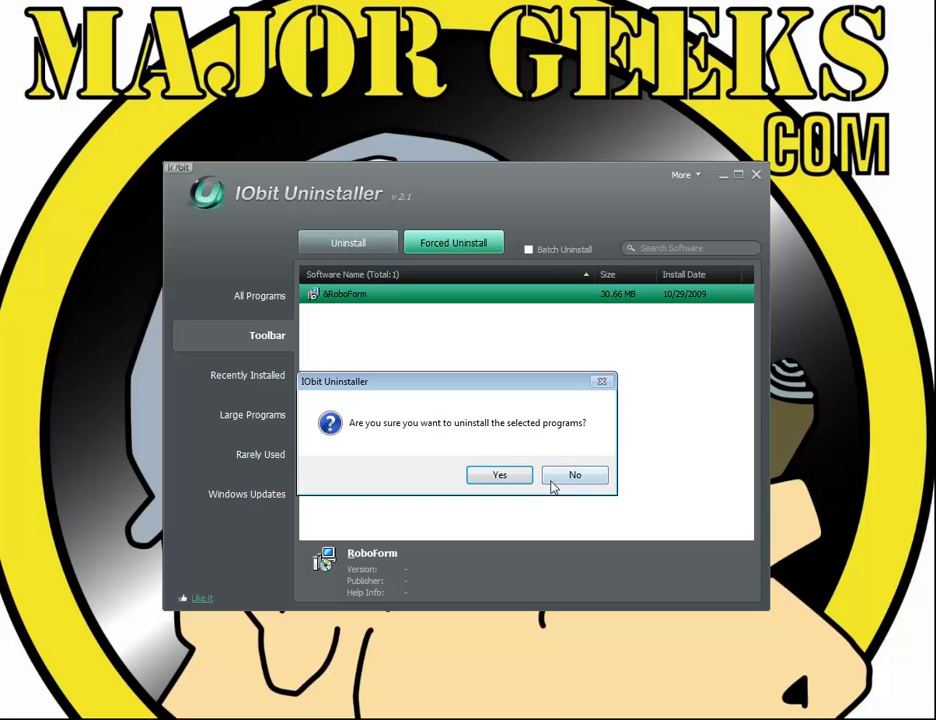
click(575, 474)
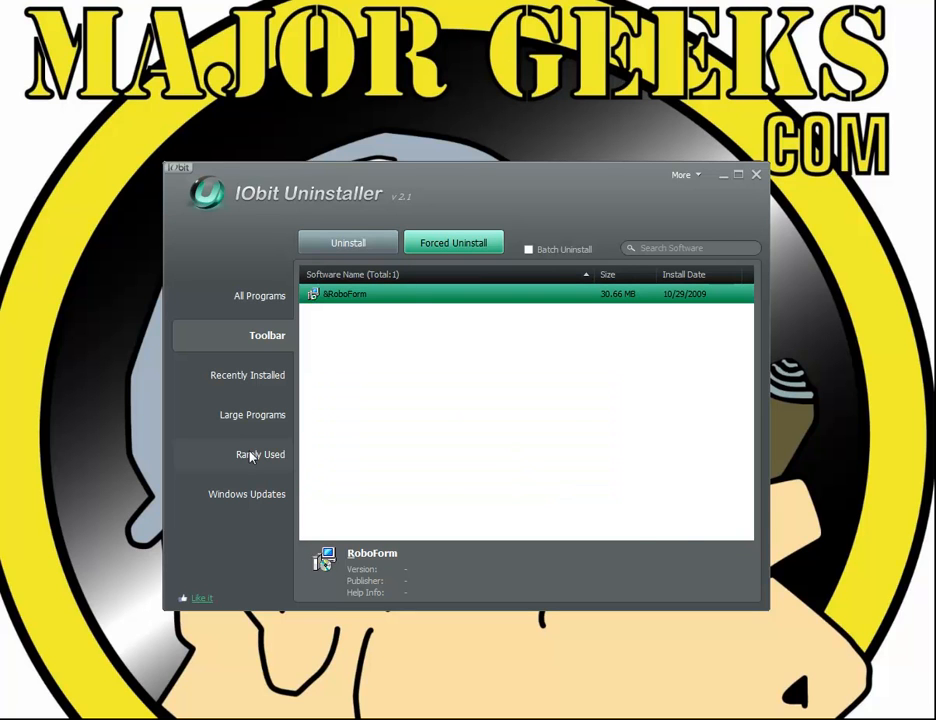
click(246, 494)
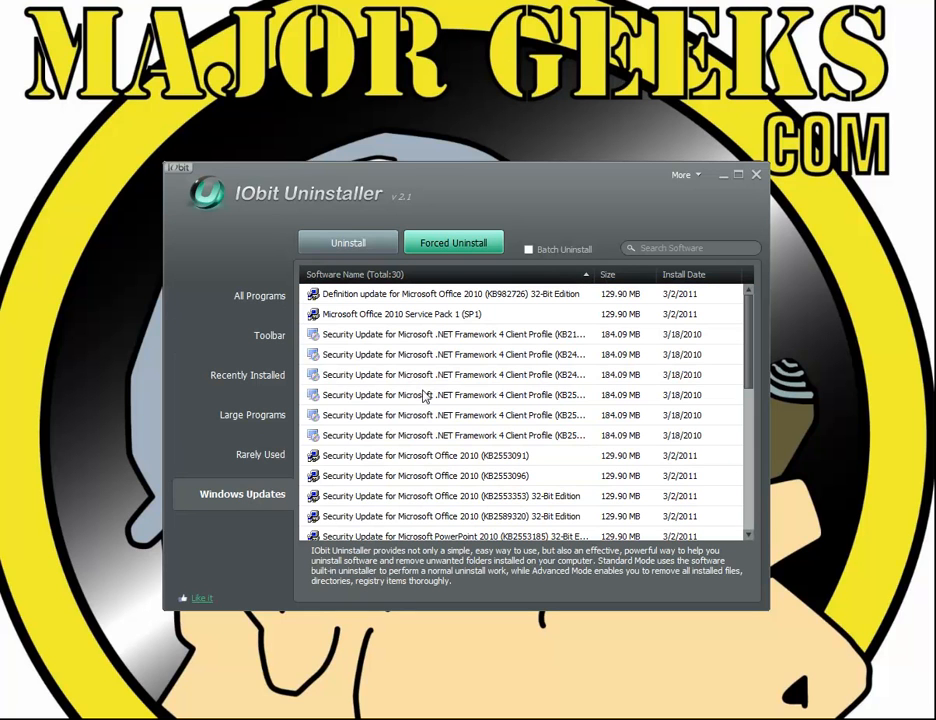
Return to All Programs, showing all 69 programs sorted by name
click(445, 394)
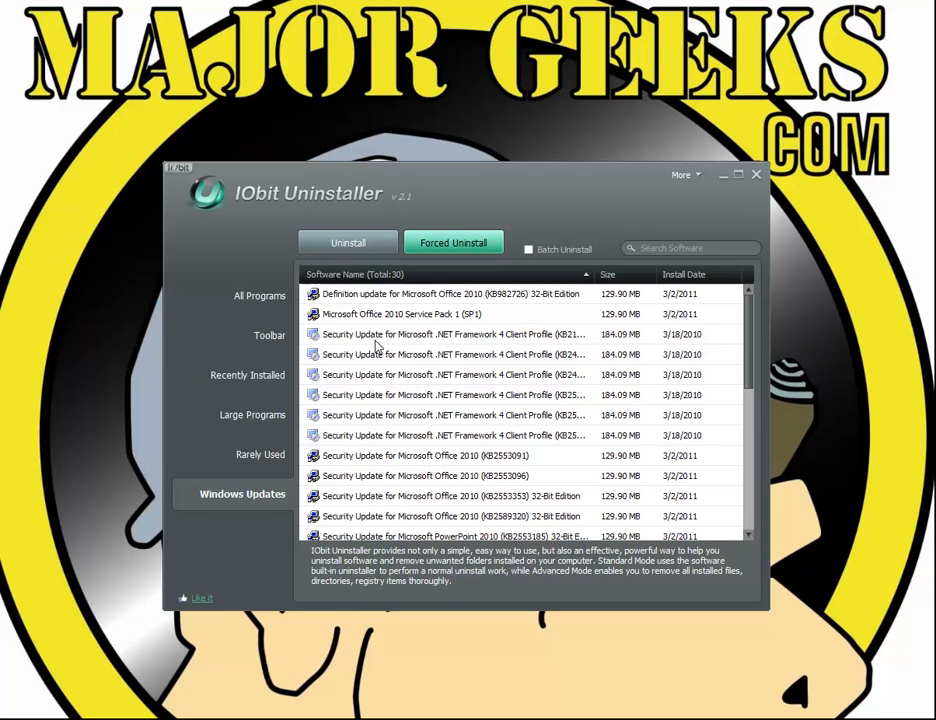
click(259, 295)
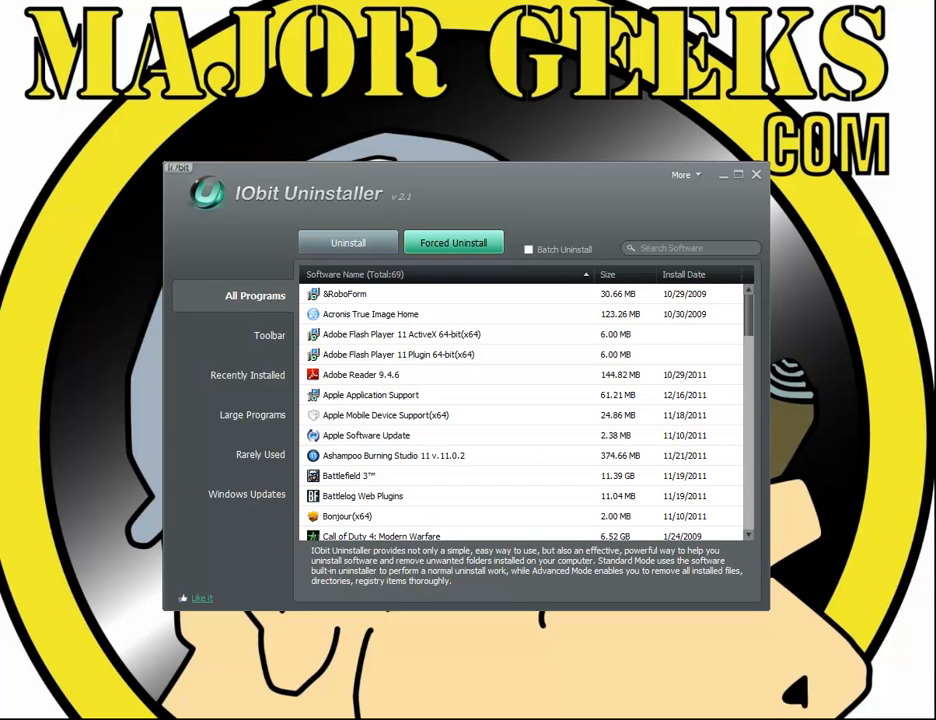
mouse_move(69, 318)
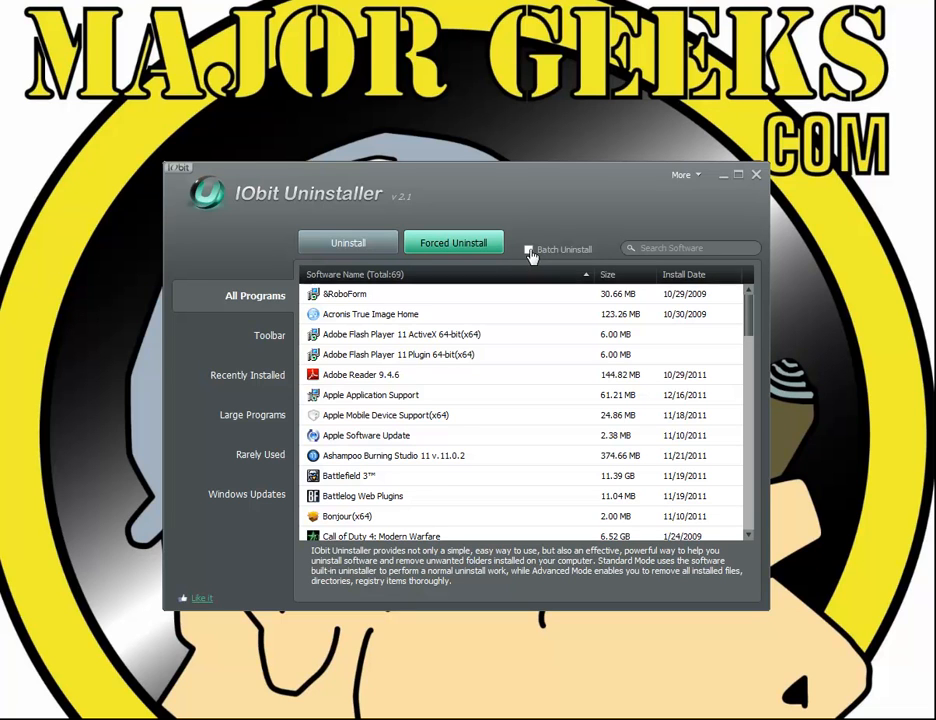
Try Batch Uninstall with programs checked, turn it off, and open Forced Uninstall
click(528, 249)
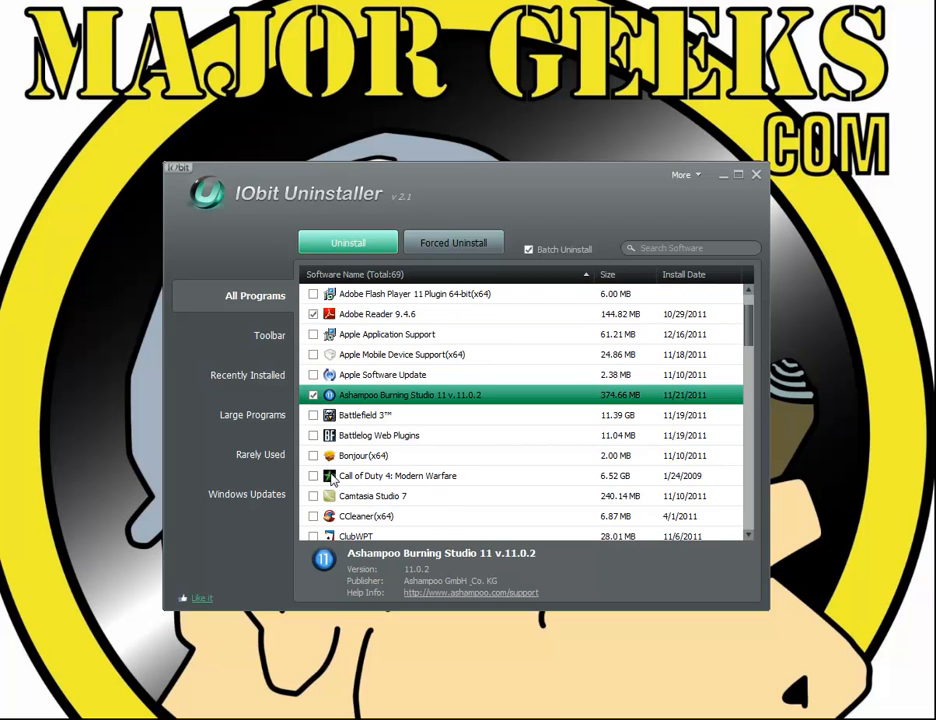
scroll(down, 3)
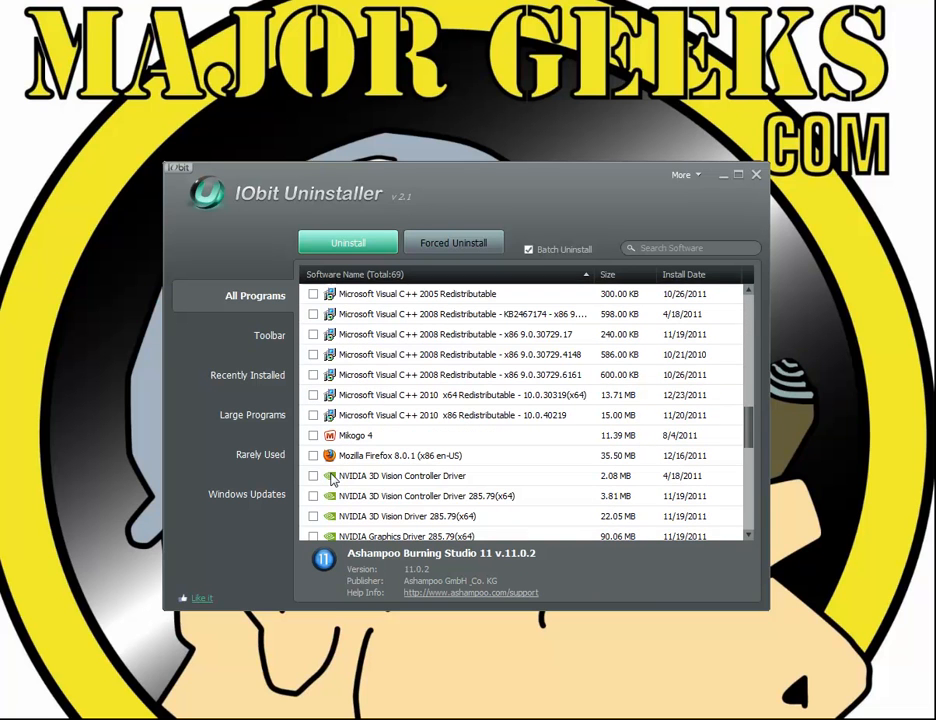
mouse_move(350, 331)
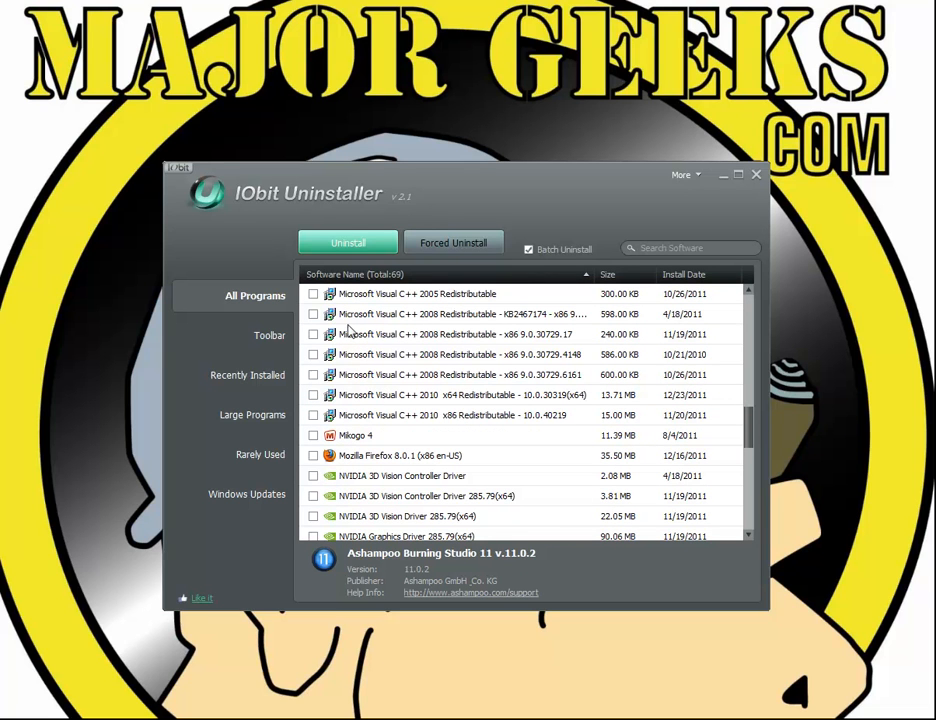
mouse_move(407, 425)
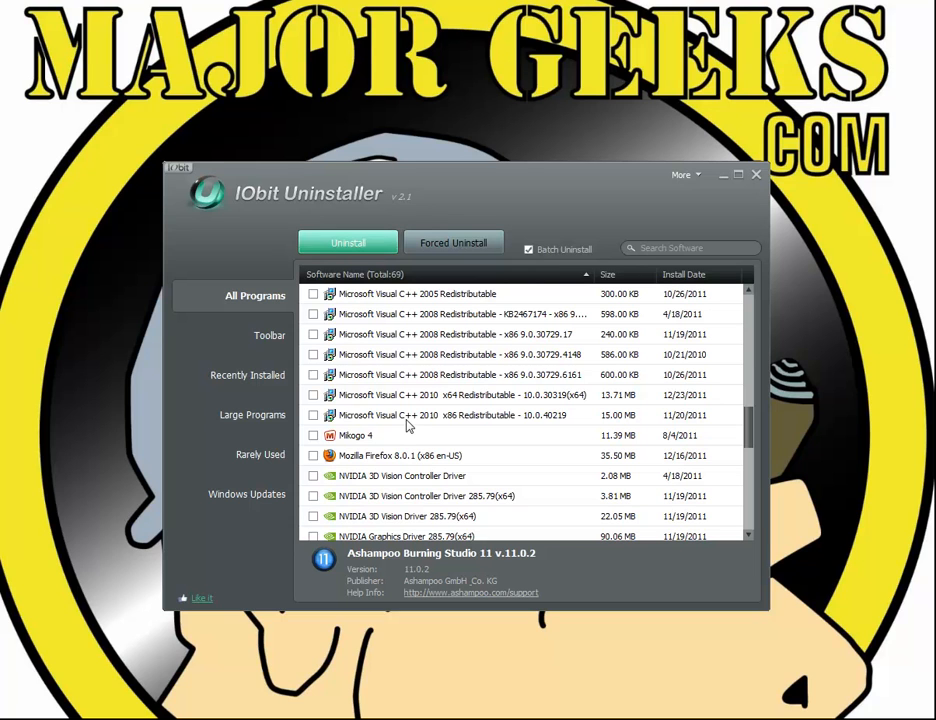
click(440, 415)
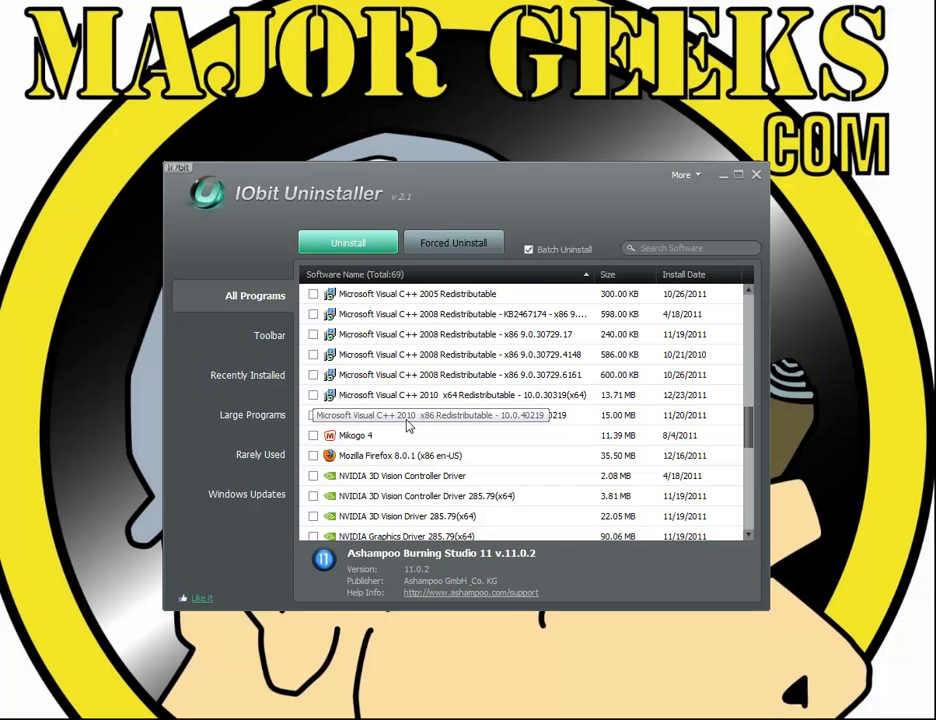
mouse_move(478, 217)
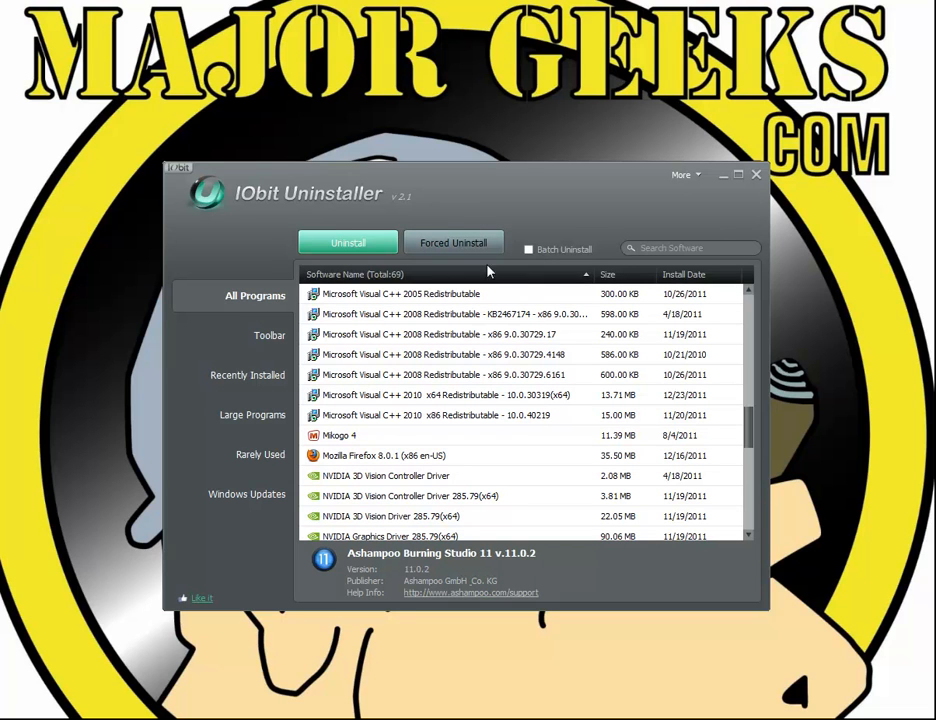
click(453, 243)
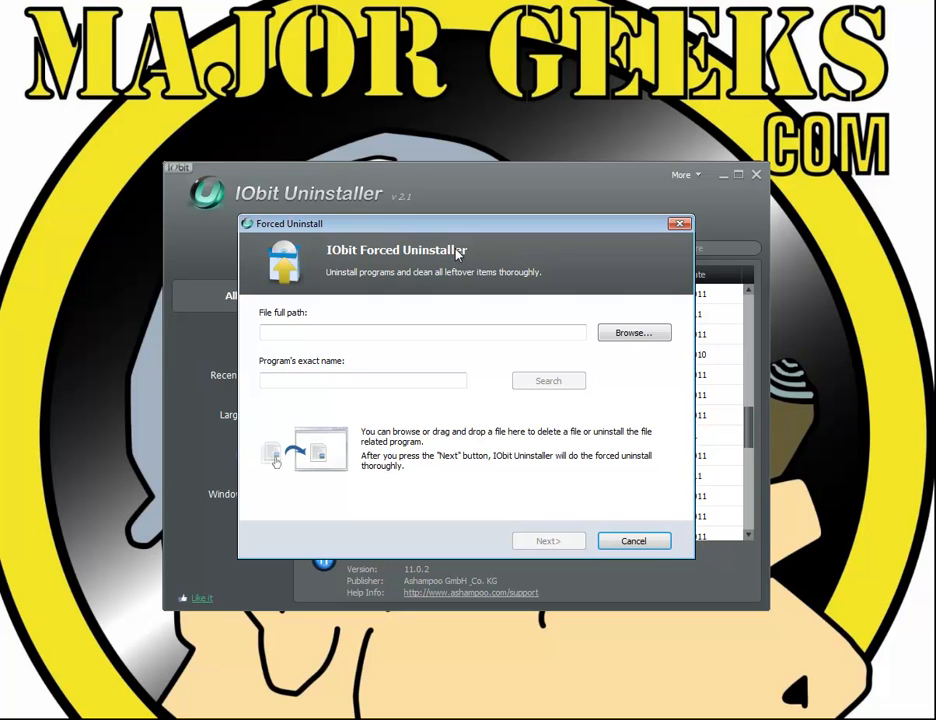
Cancel the Browse file picker, then close Forced Uninstall without removing anything
click(633, 332)
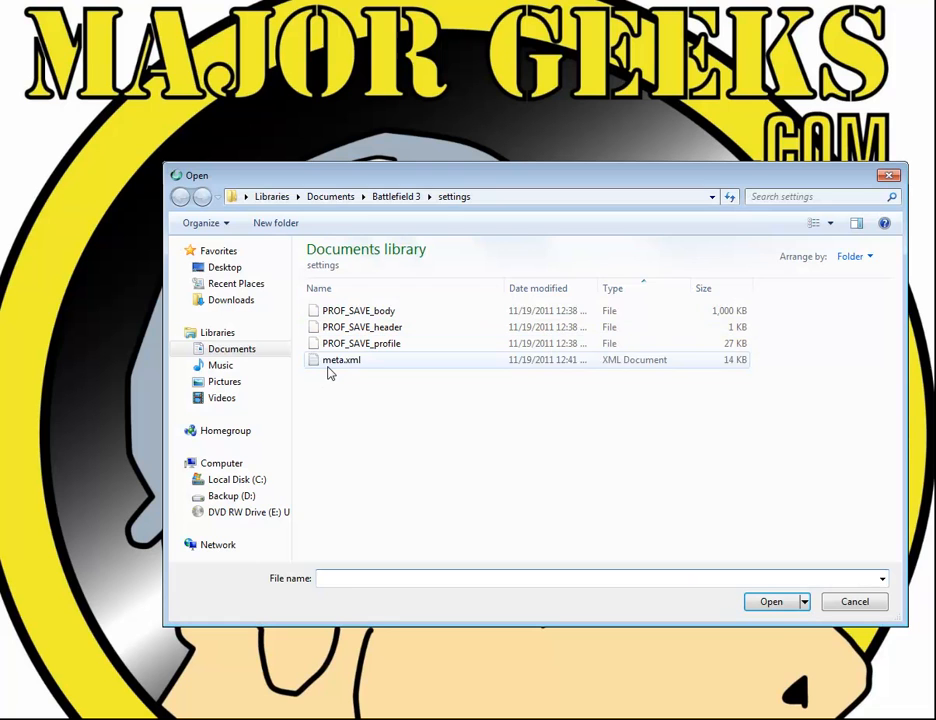
click(341, 359)
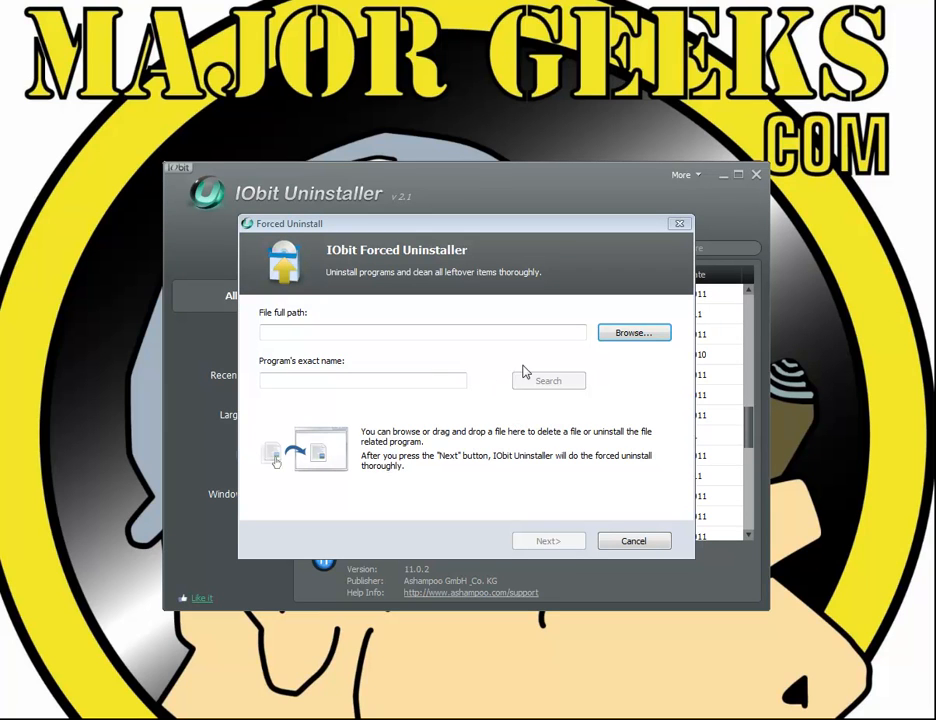
mouse_move(305, 449)
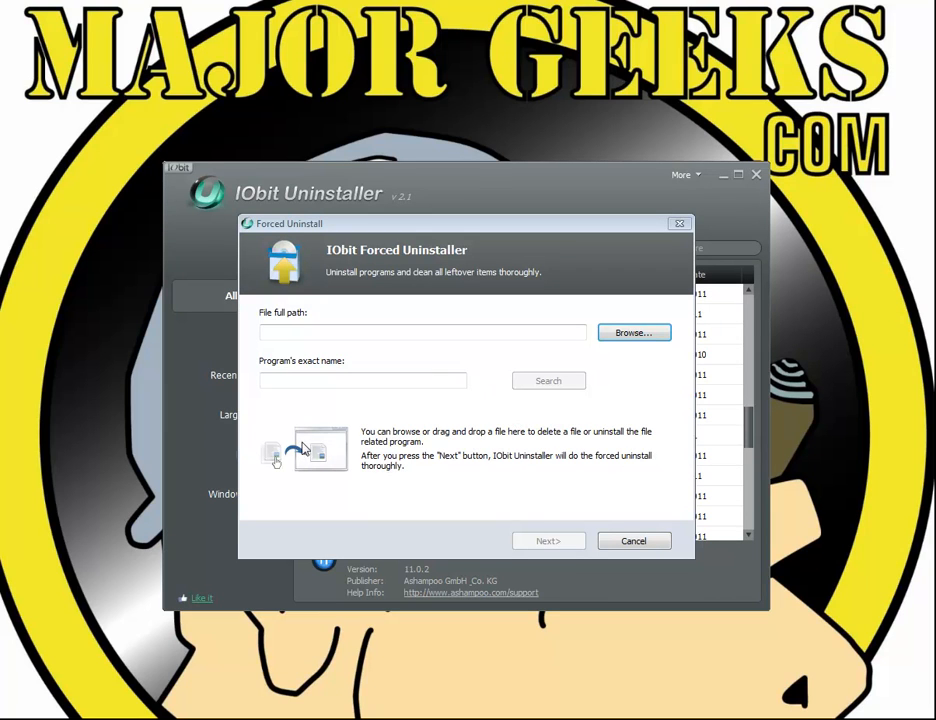
mouse_move(548, 541)
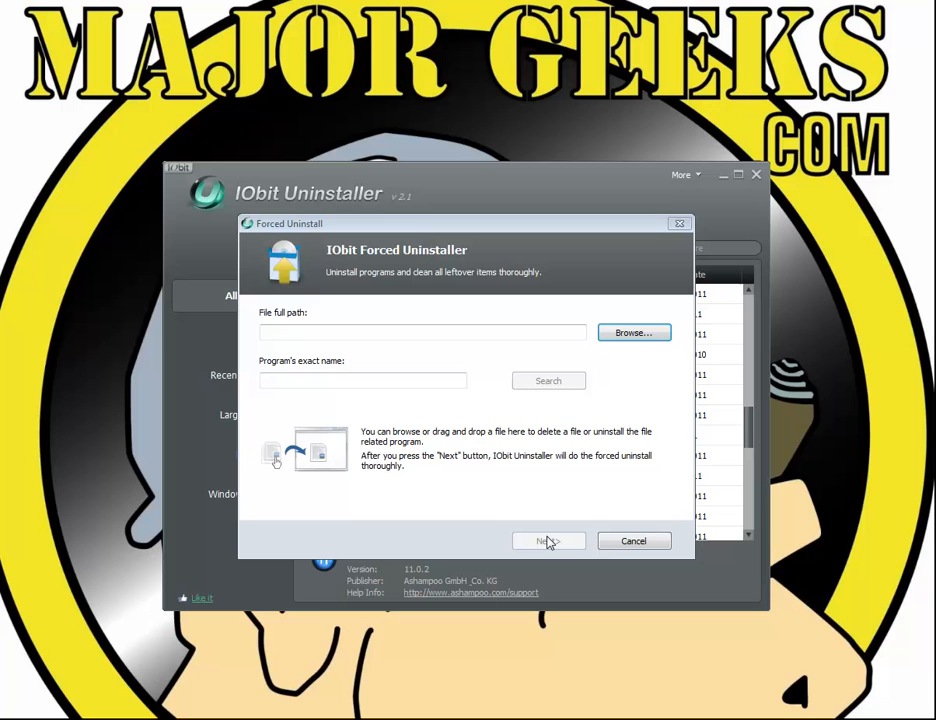
mouse_move(598, 546)
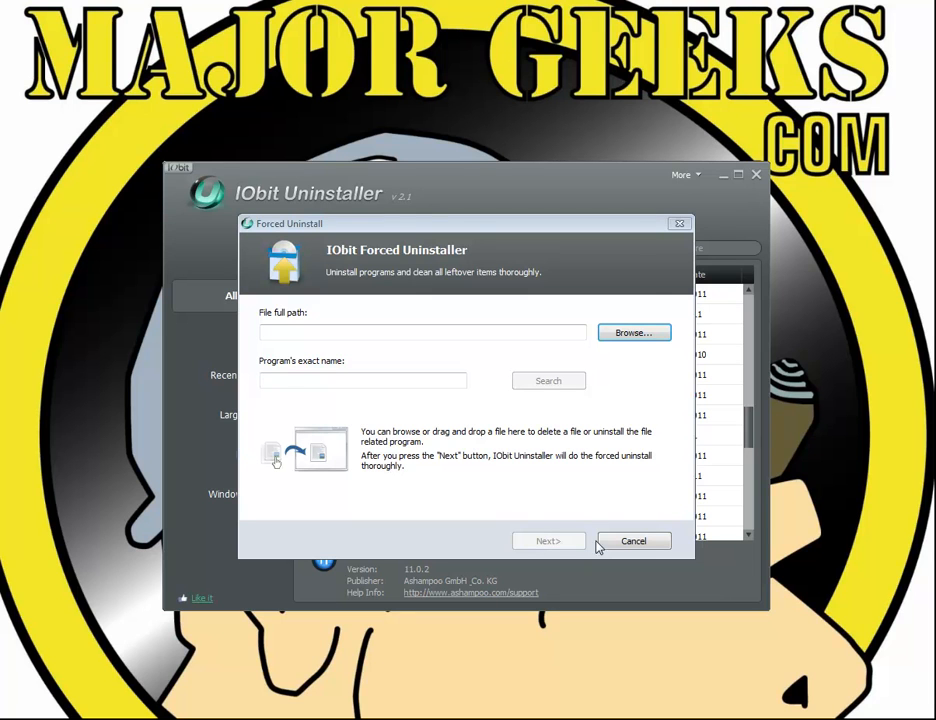
click(633, 541)
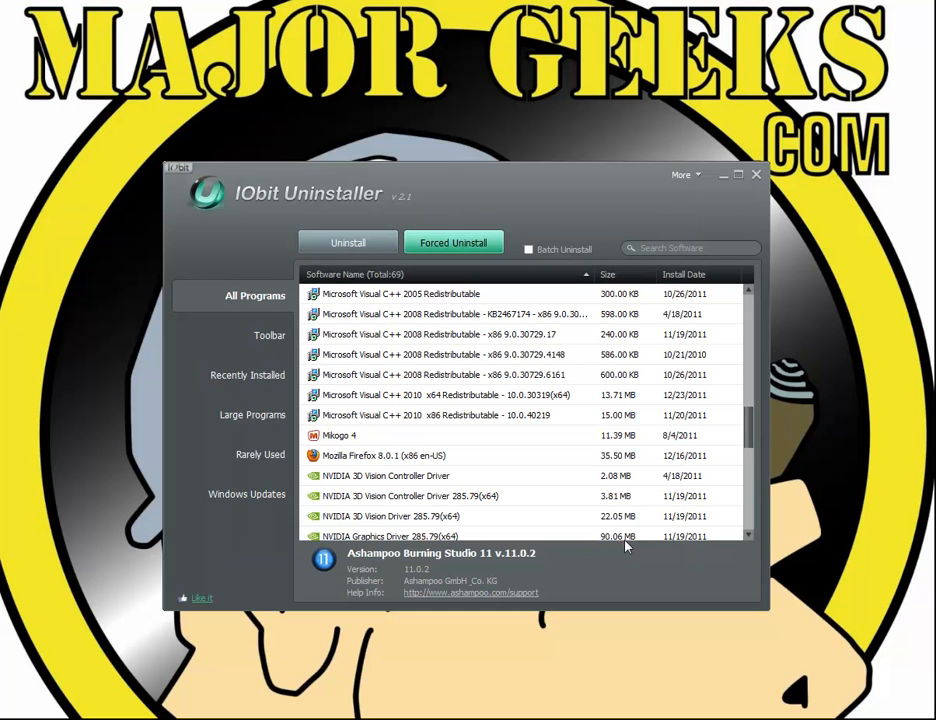